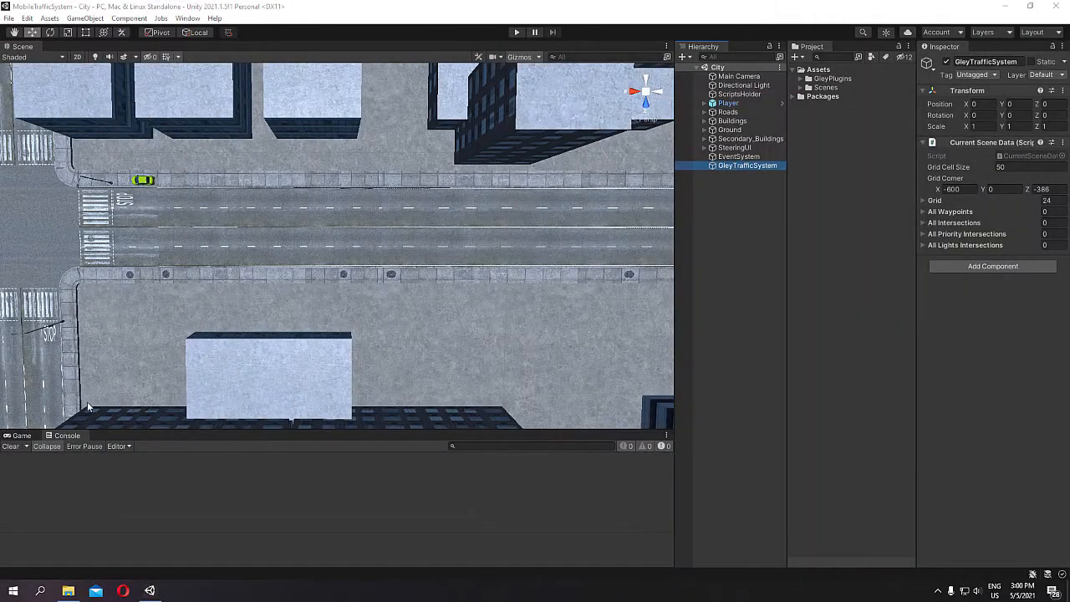
{"action": "mouse_move", "coordinate": [341, 124]}
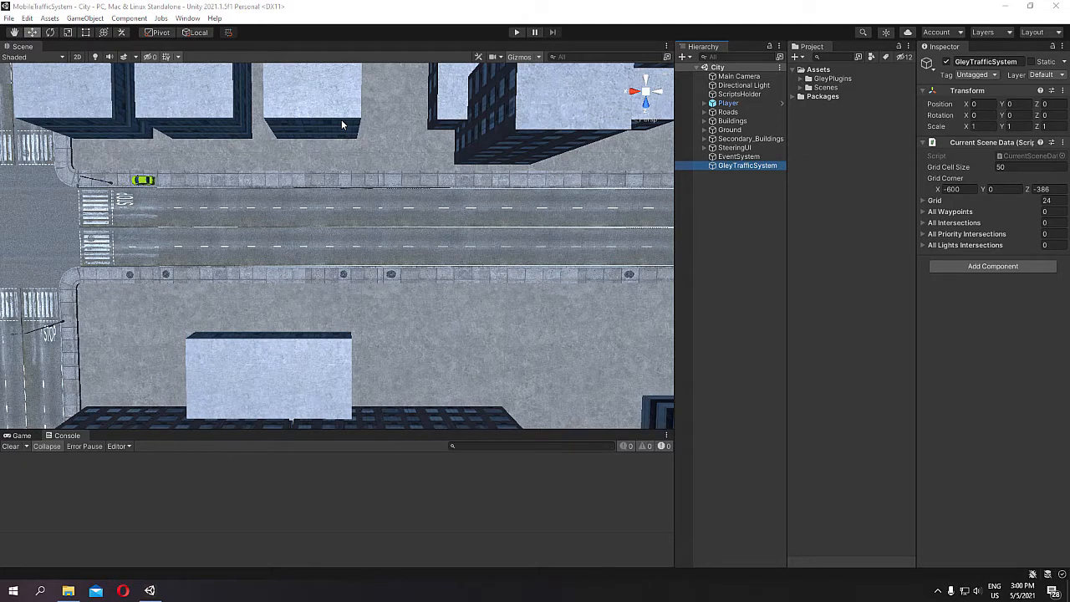
{"action": "mouse_move", "coordinate": [188, 18]}
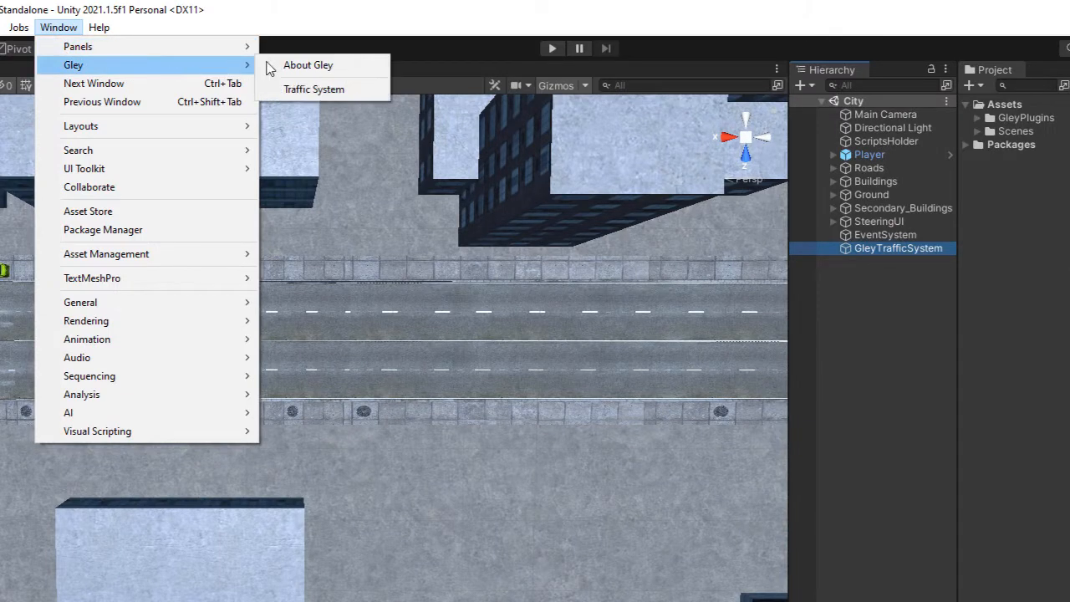
Open Gley Traffic System's Road Setup and create a new road.
{"action": "left_click", "coordinate": [314, 88]}
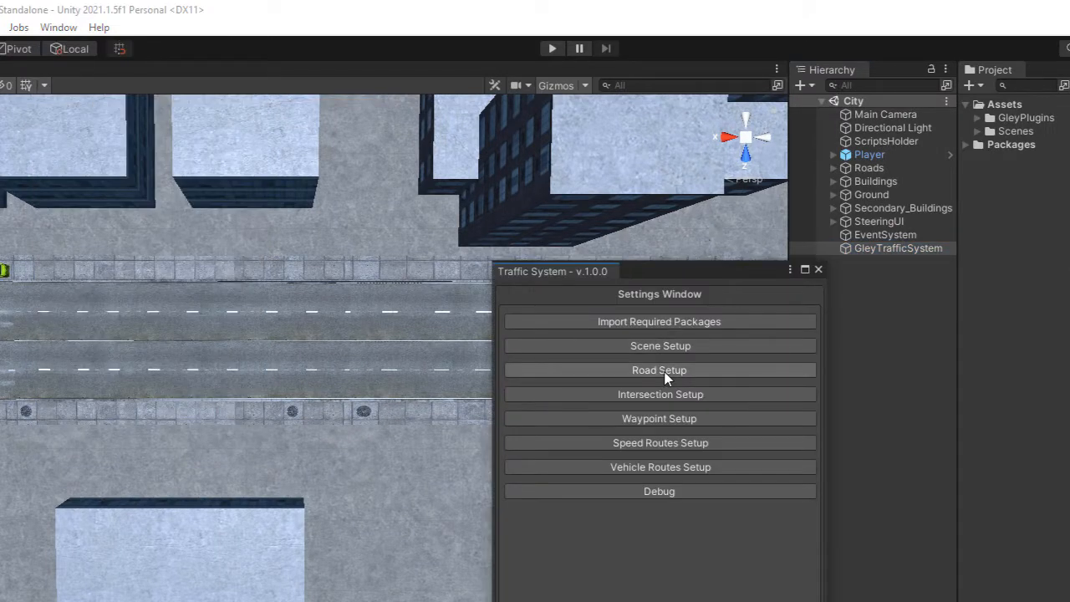
{"action": "left_click", "coordinate": [660, 370]}
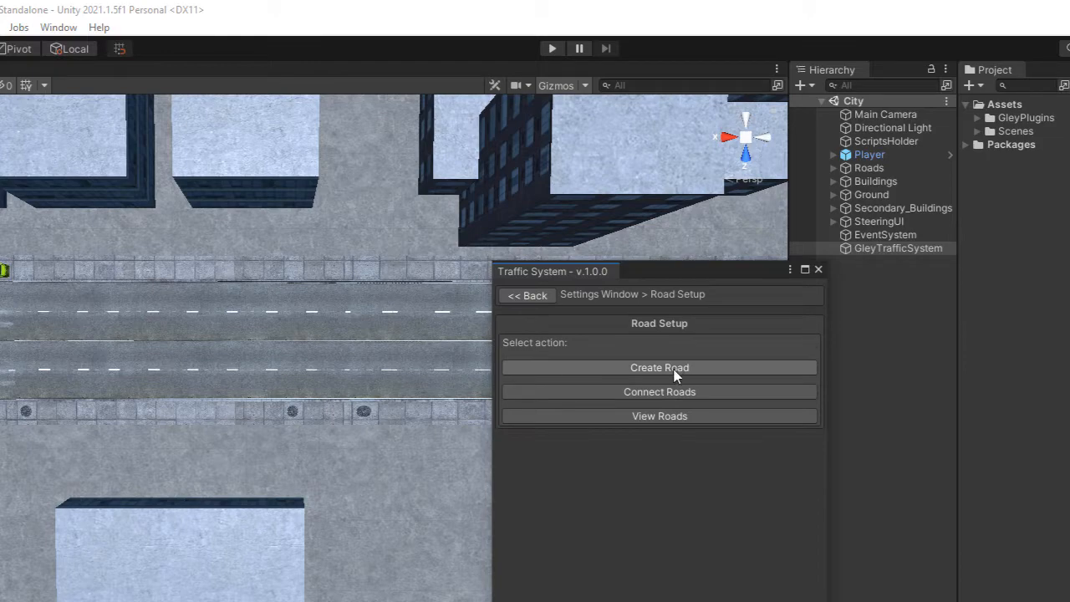
{"action": "left_click", "coordinate": [660, 367]}
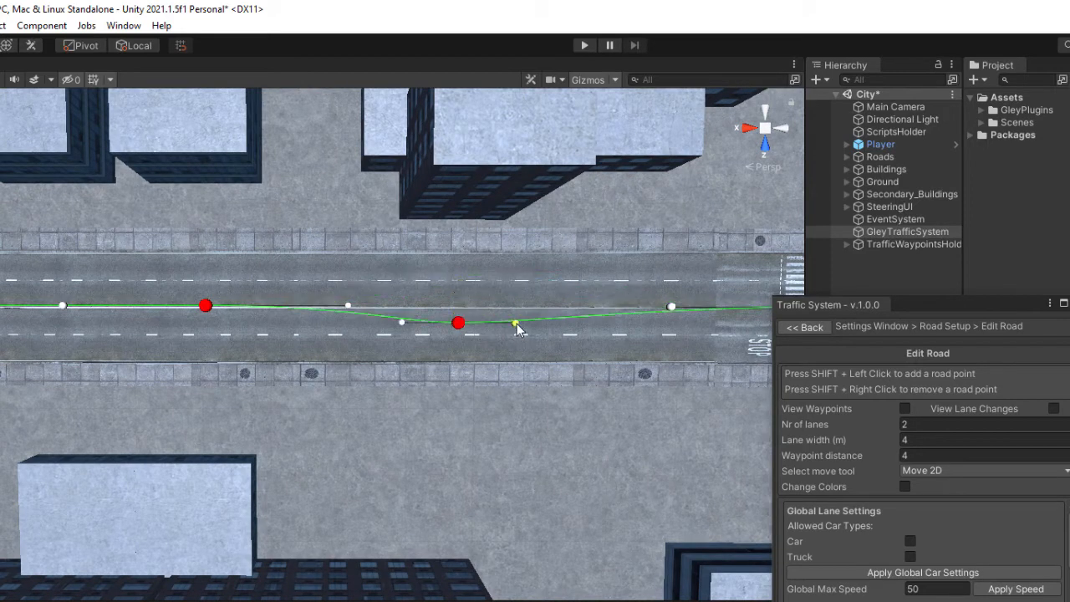
Straighten the road along the street centre line, removing one extra control point.
{"action": "left_click_drag", "start_coordinate": [516, 324], "coordinate": [512, 259]}
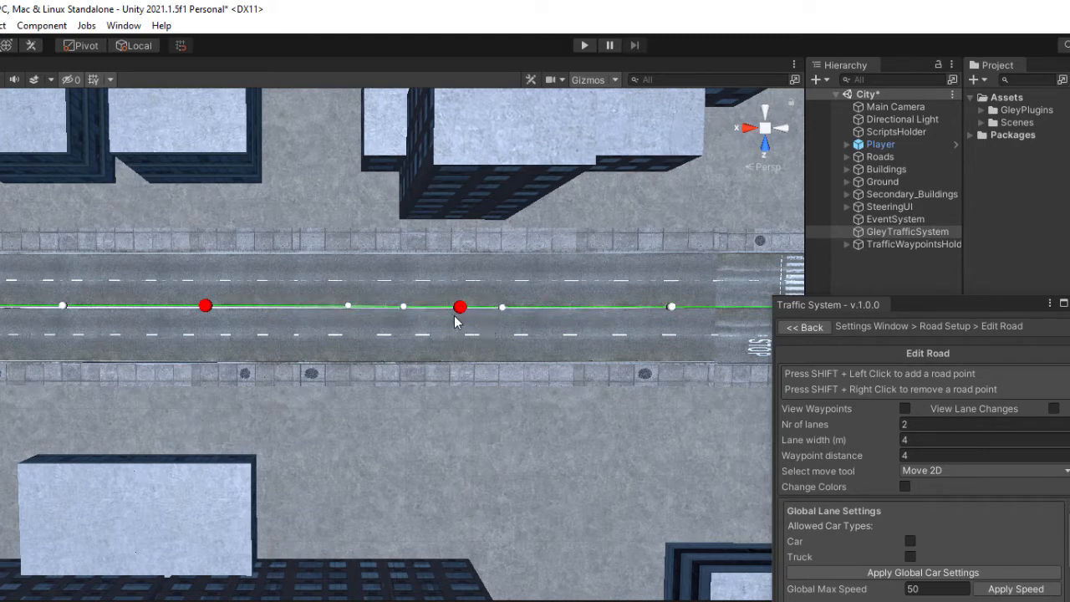
{"action": "right_click", "coordinate": [460, 306]}
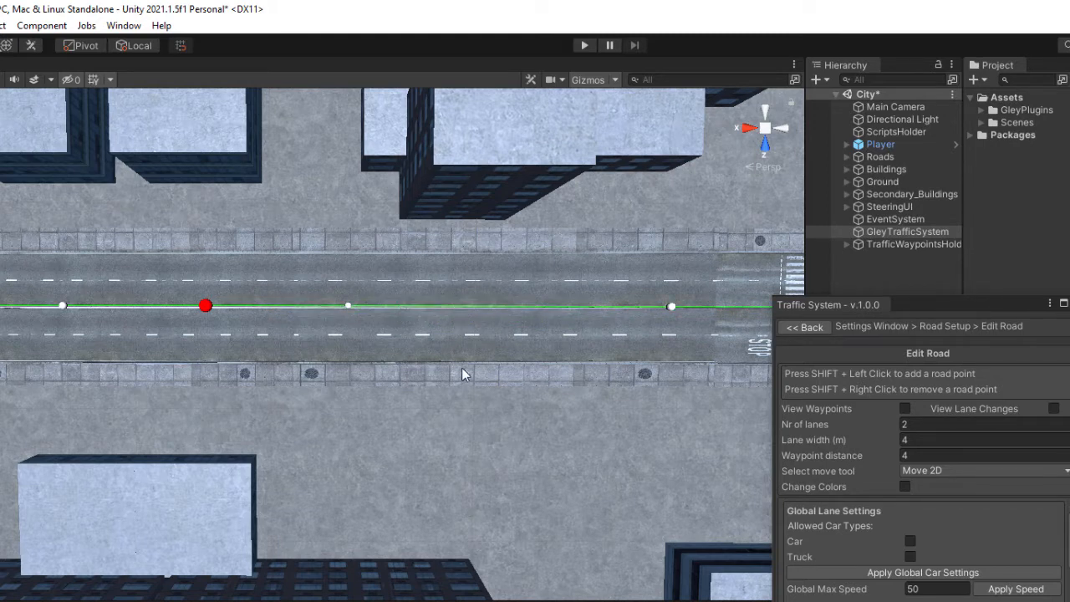
{"action": "mouse_move", "coordinate": [476, 316]}
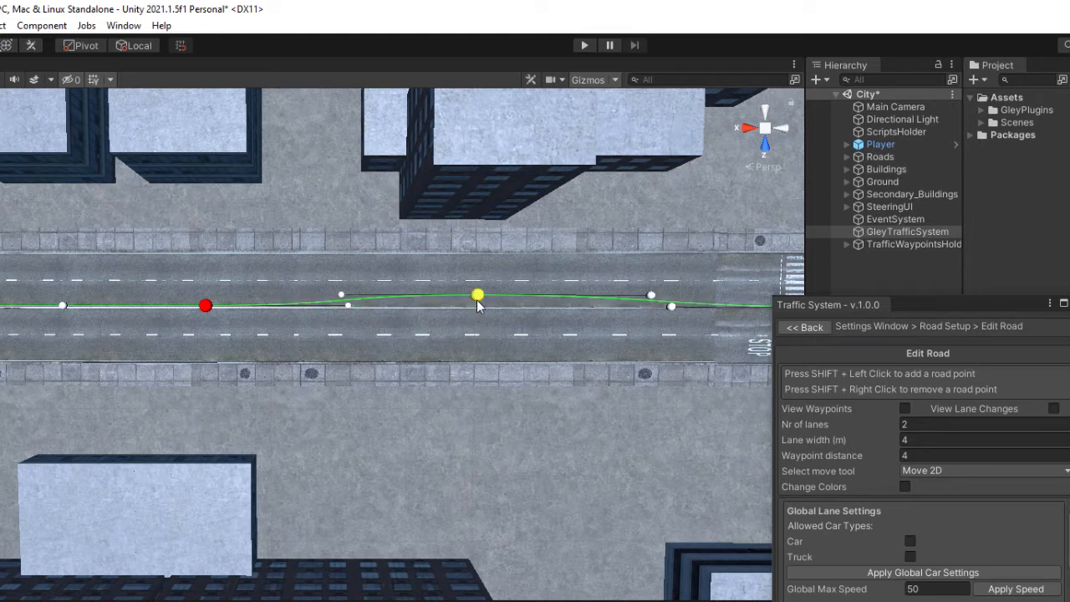
{"action": "left_click_drag", "start_coordinate": [477, 294], "coordinate": [477, 279]}
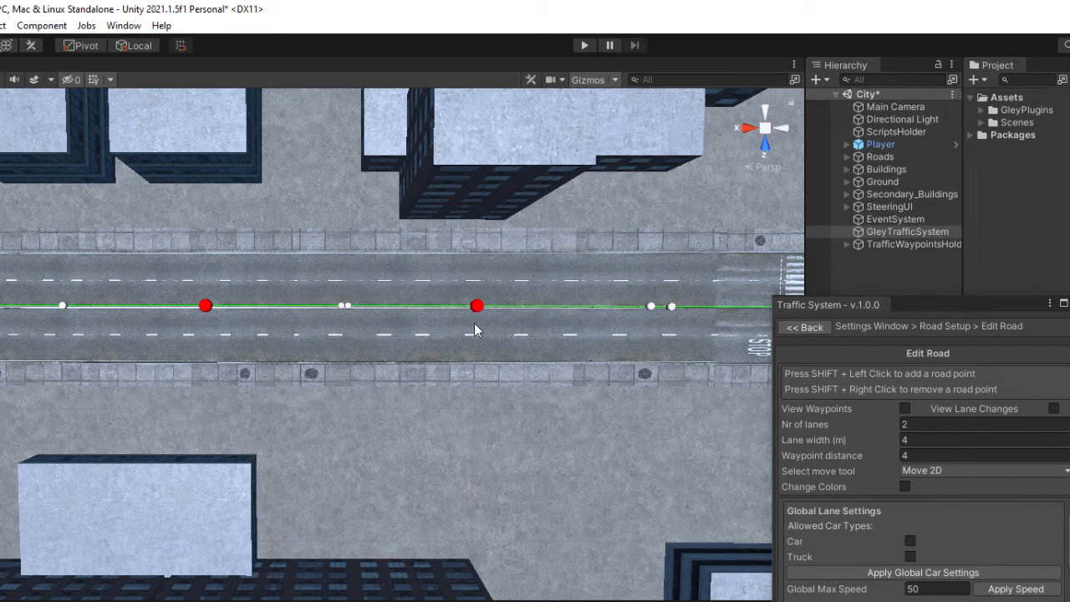
Dock the Traffic System window beside the Scene view to show the Edit Road panel.
{"action": "left_click", "coordinate": [907, 232]}
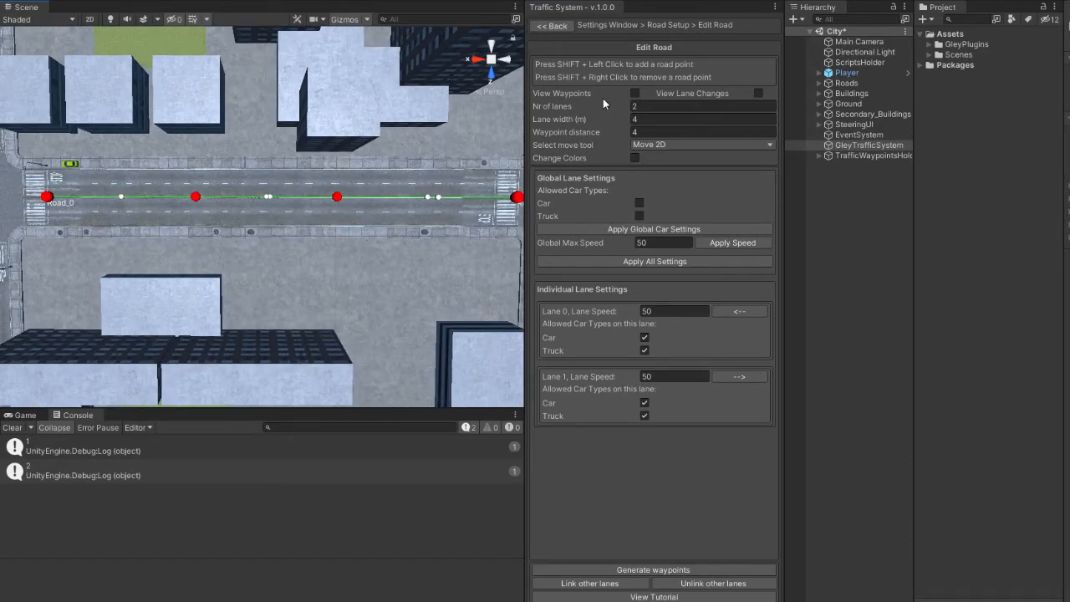
{"action": "mouse_move", "coordinate": [709, 173]}
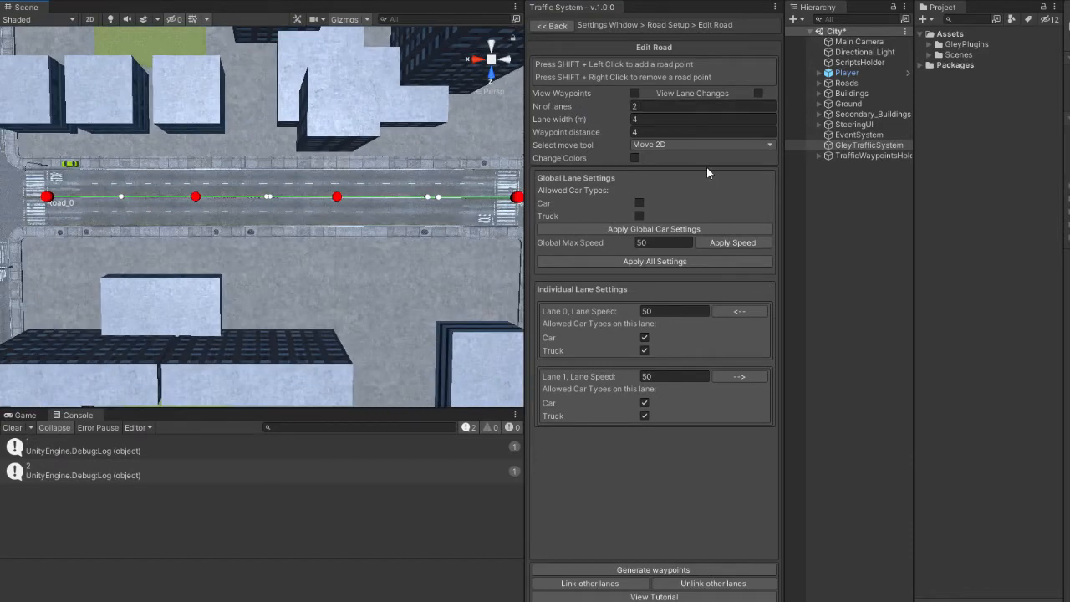
Show waypoints, use 4 lanes of width 4, and set waypoint distance to 8.
{"action": "left_click", "coordinate": [634, 93]}
{"action": "type", "text": "4"}
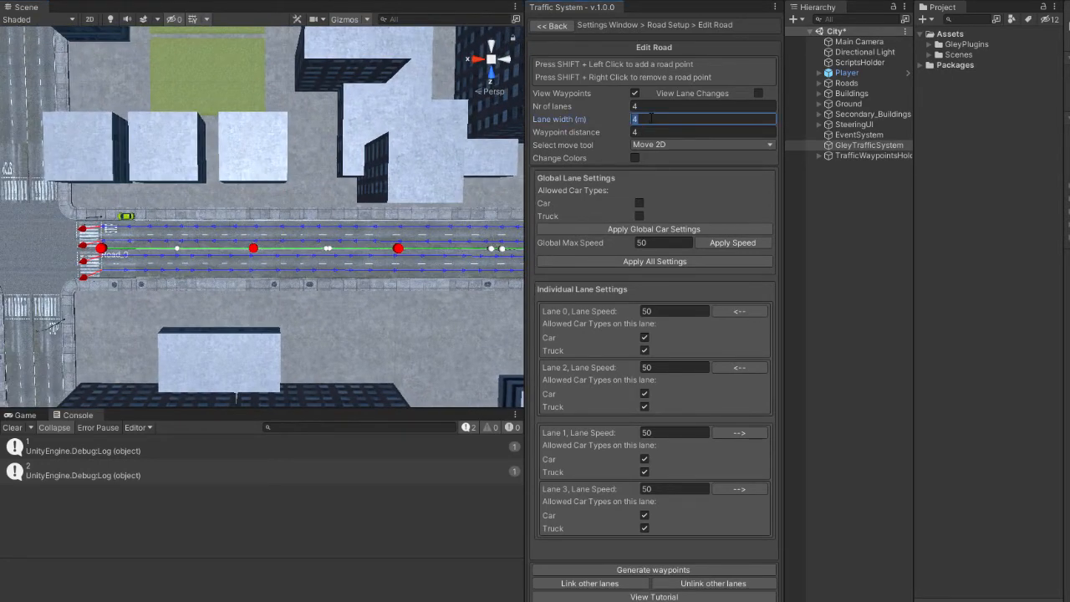
{"action": "type", "text": "8"}
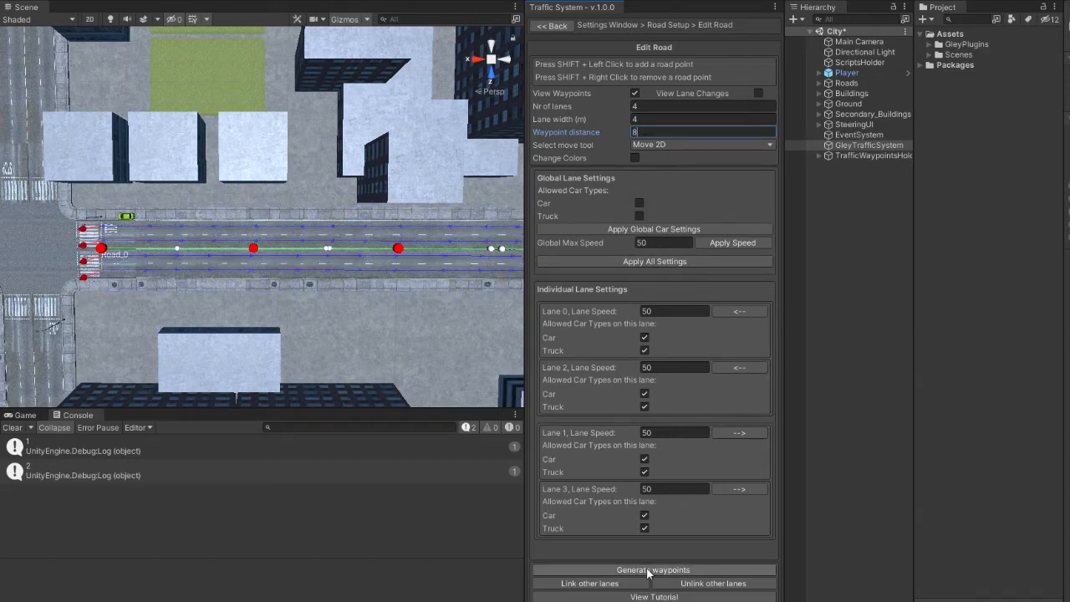
Regenerate the waypoints and change their colour from blue to yellow.
{"action": "left_click", "coordinate": [634, 158]}
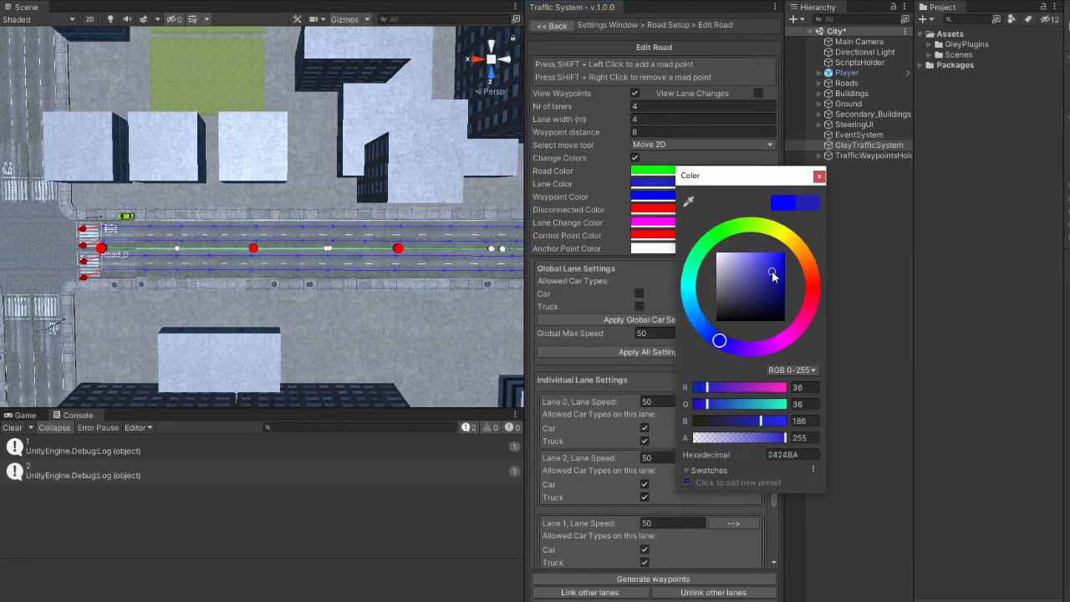
{"action": "left_click", "coordinate": [820, 176]}
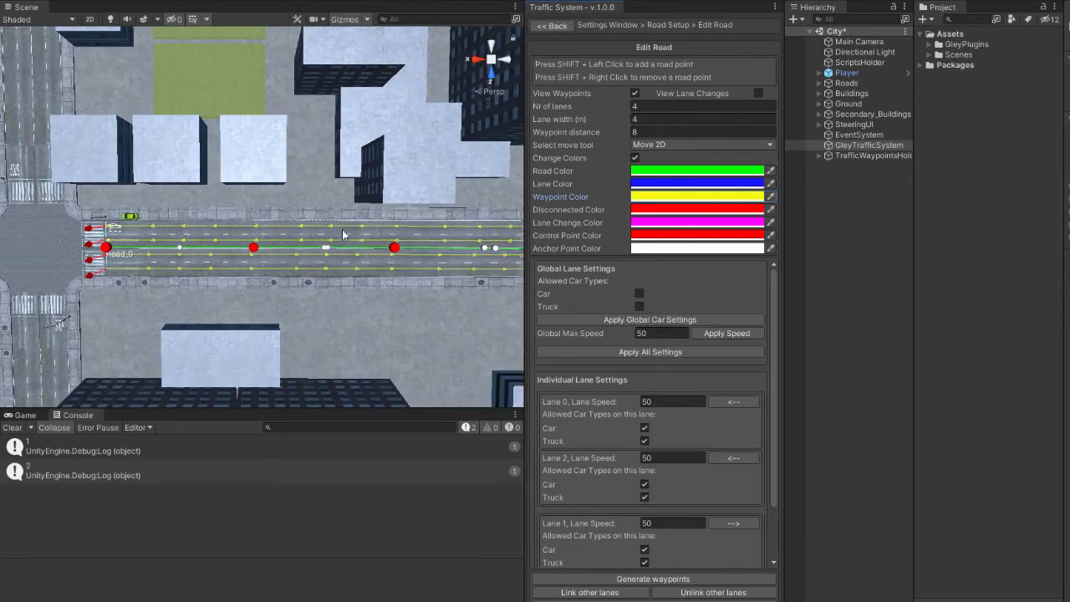
Apply global lane settings allowing cars and trucks on all lanes at max speed 50.
{"action": "left_click", "coordinate": [640, 294]}
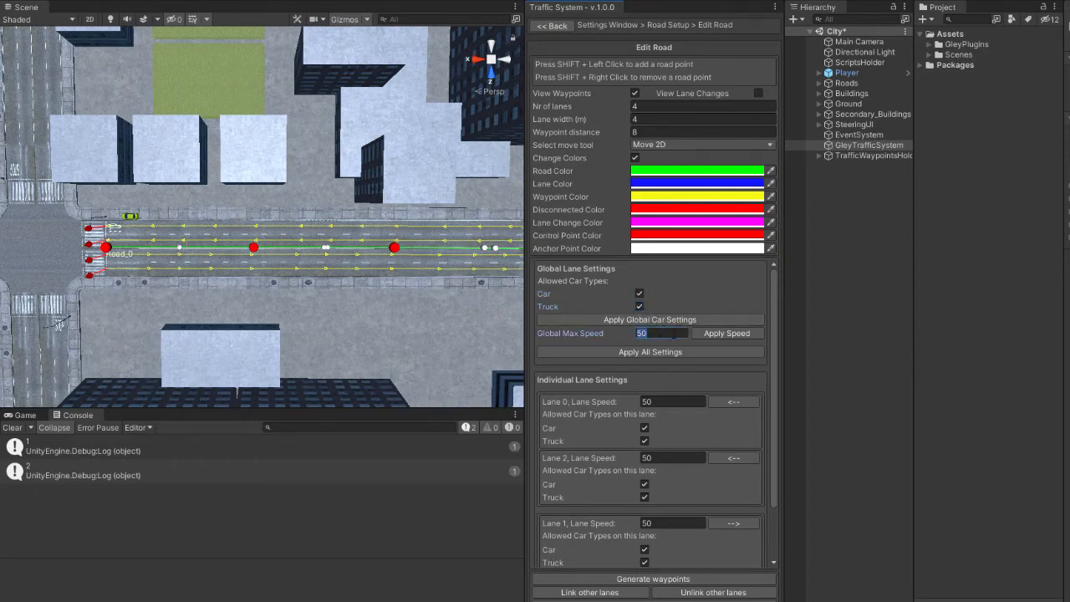
{"action": "mouse_move", "coordinate": [736, 322]}
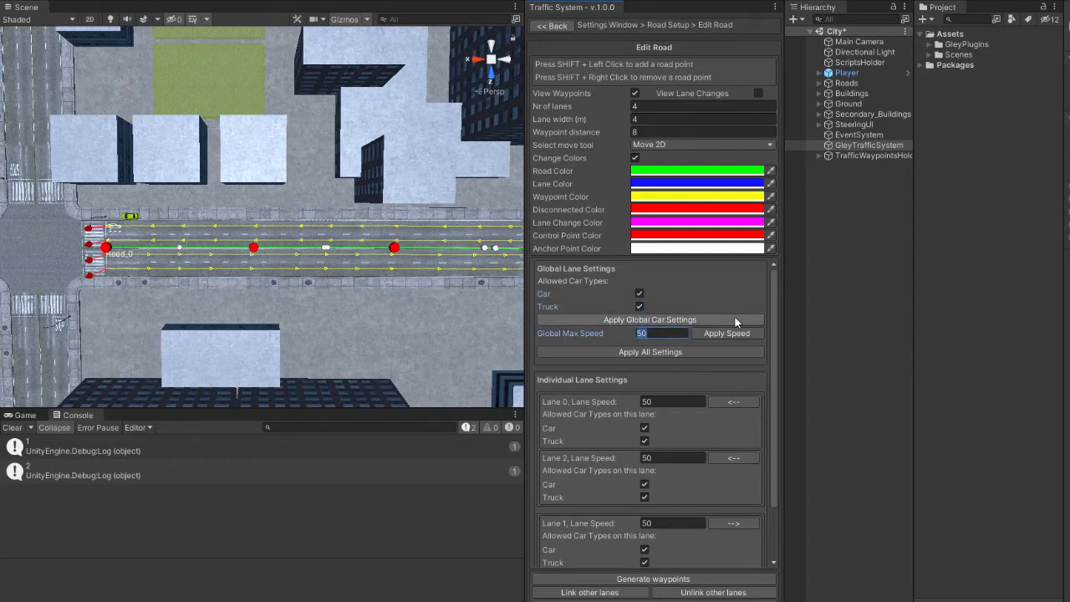
{"action": "scroll", "scroll_direction": "down", "scroll_amount": 3}
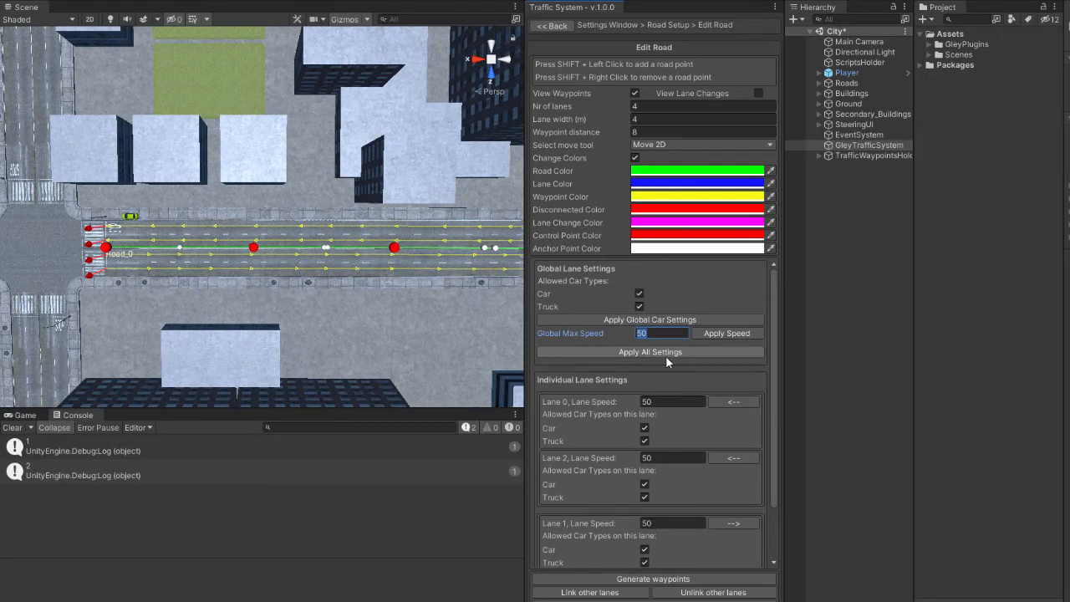
{"action": "scroll", "scroll_direction": "down", "scroll_amount": 3}
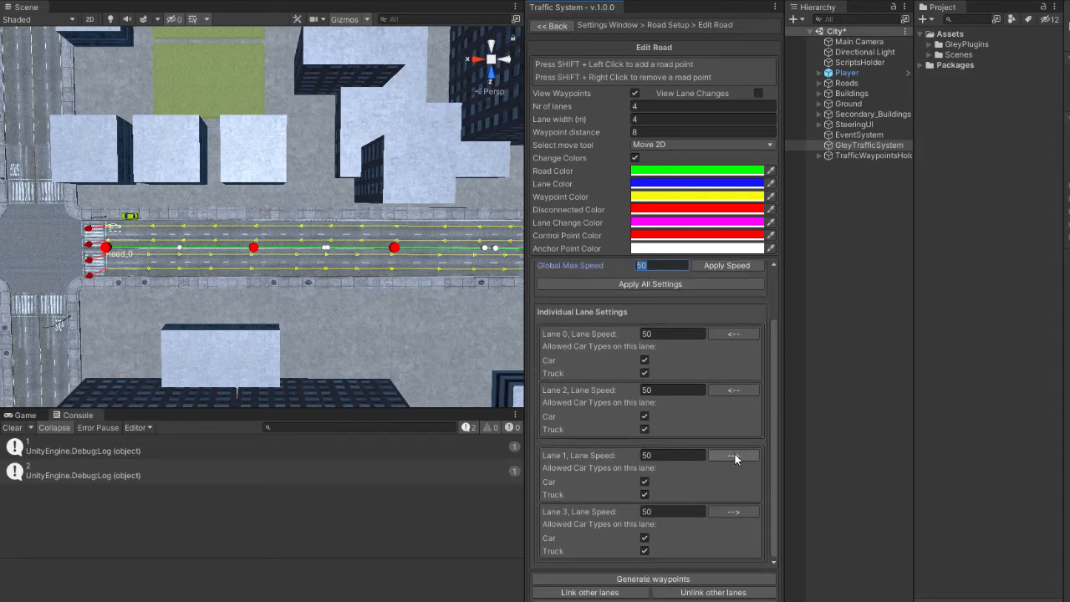
Reverse the travel directions of Lane 1 and Lane 2.
{"action": "left_click", "coordinate": [733, 456]}
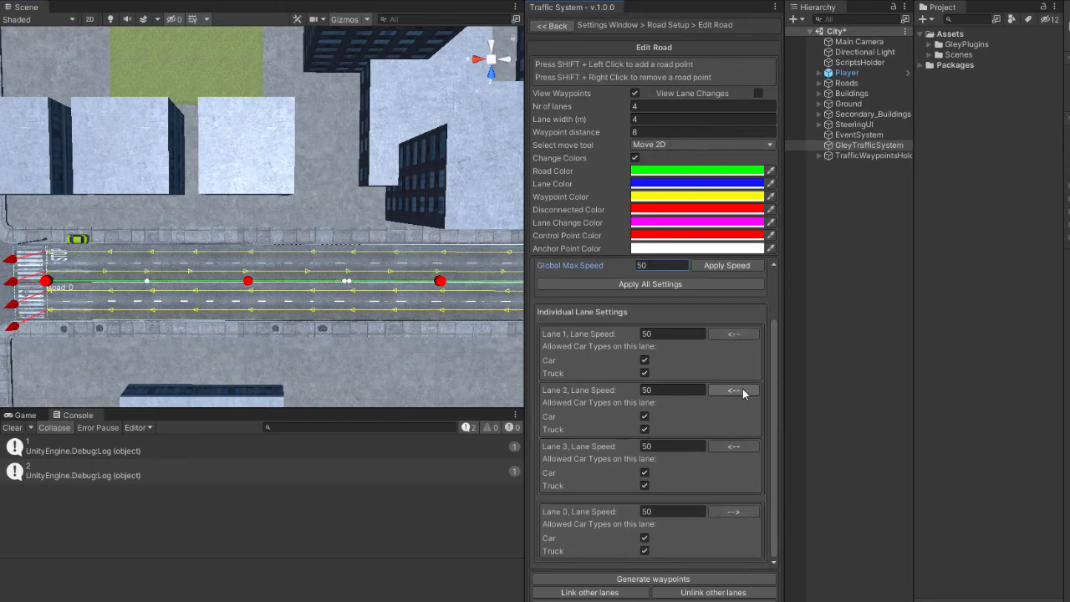
{"action": "left_click", "coordinate": [734, 390]}
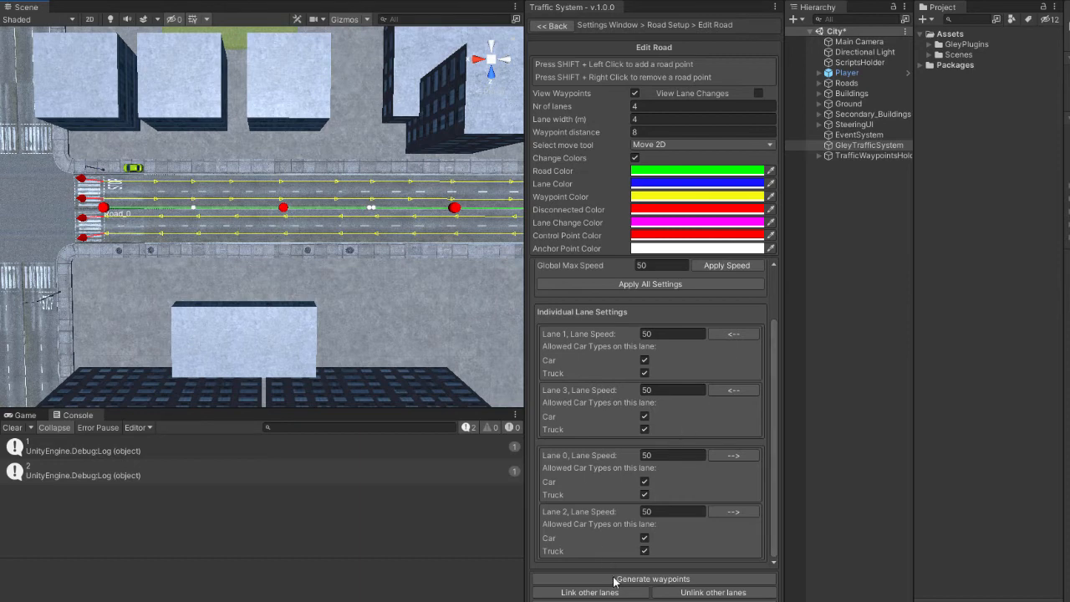
Regenerate waypoints with the new lane directions and display the lane-change links.
{"action": "left_click", "coordinate": [758, 92]}
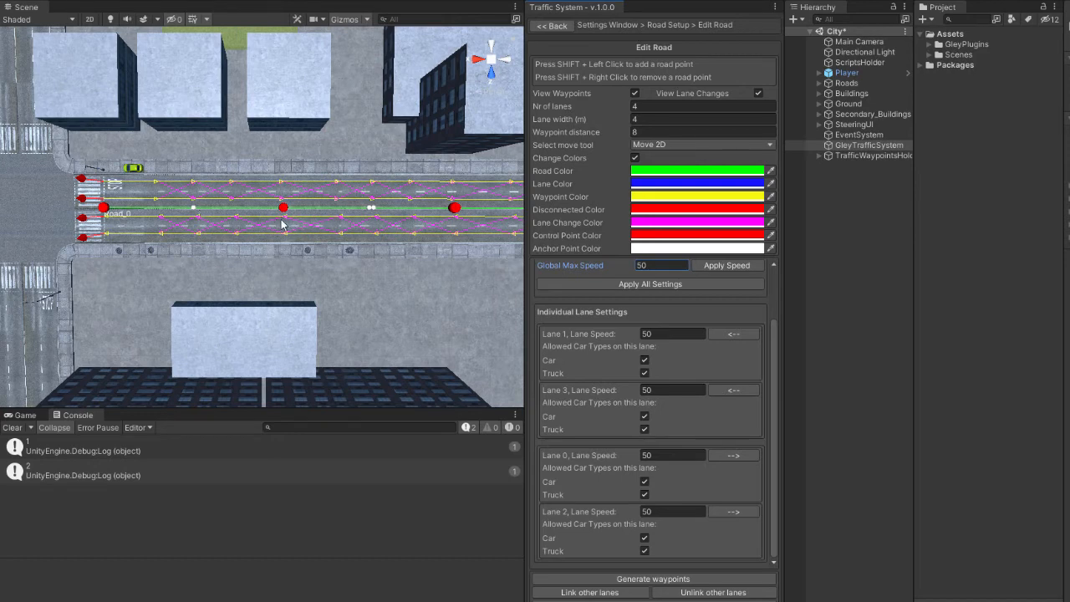
{"action": "mouse_move", "coordinate": [267, 229]}
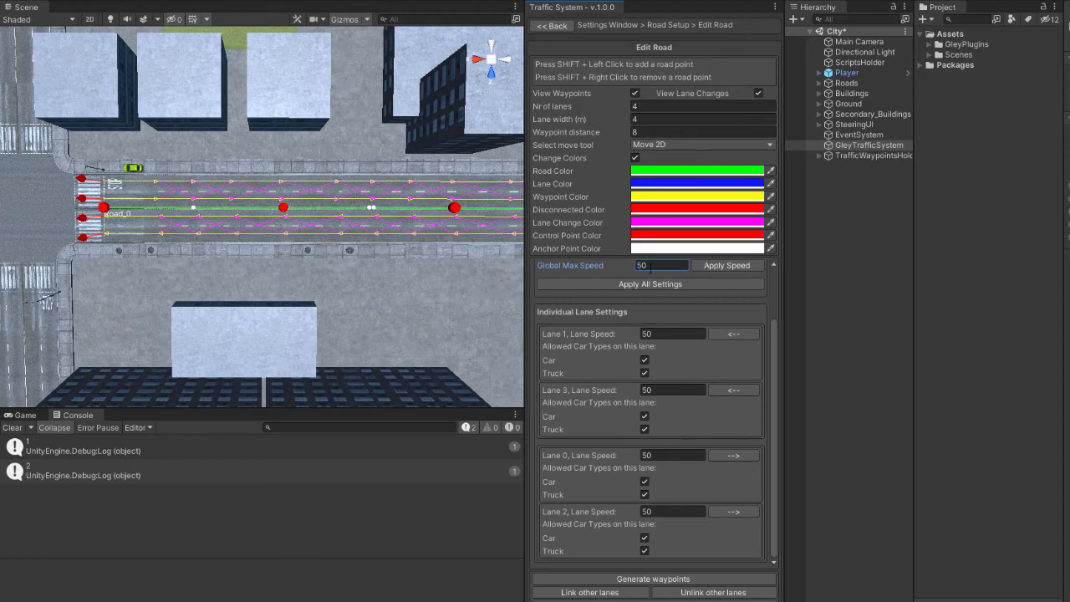
{"action": "mouse_move", "coordinate": [292, 266]}
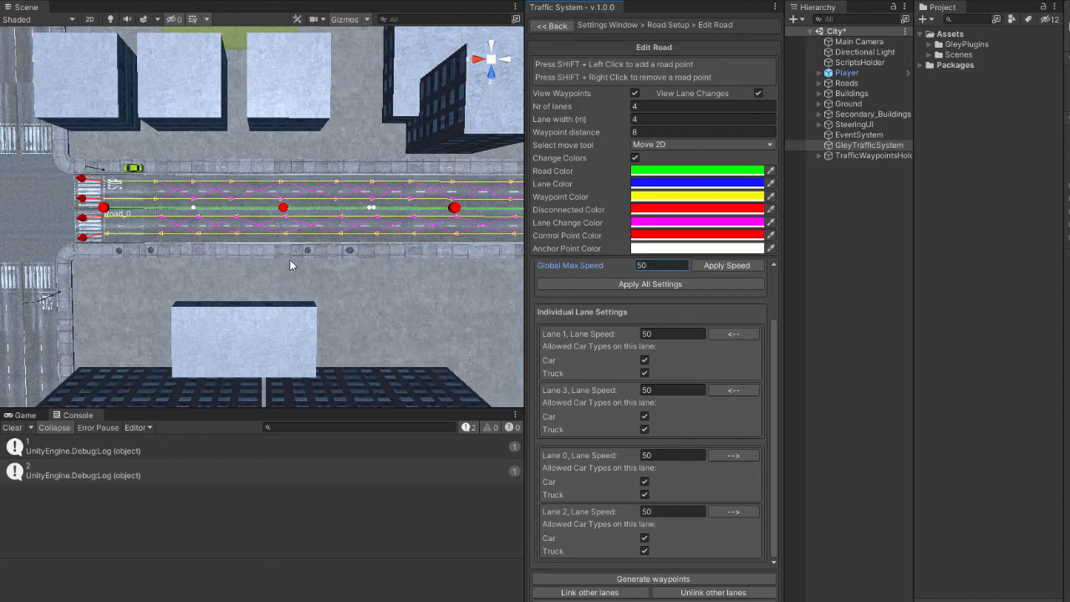